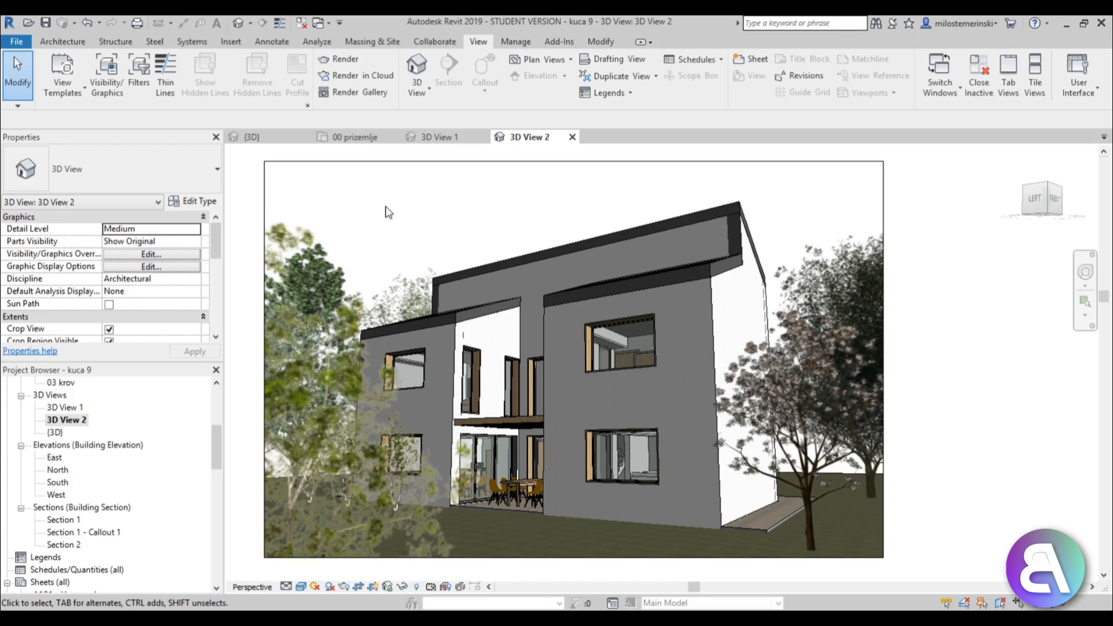
Open the 00 prizemlje ground floor plan and zoom in on the living and dining rooms
{"action": "left_click", "coordinate": [524, 490]}
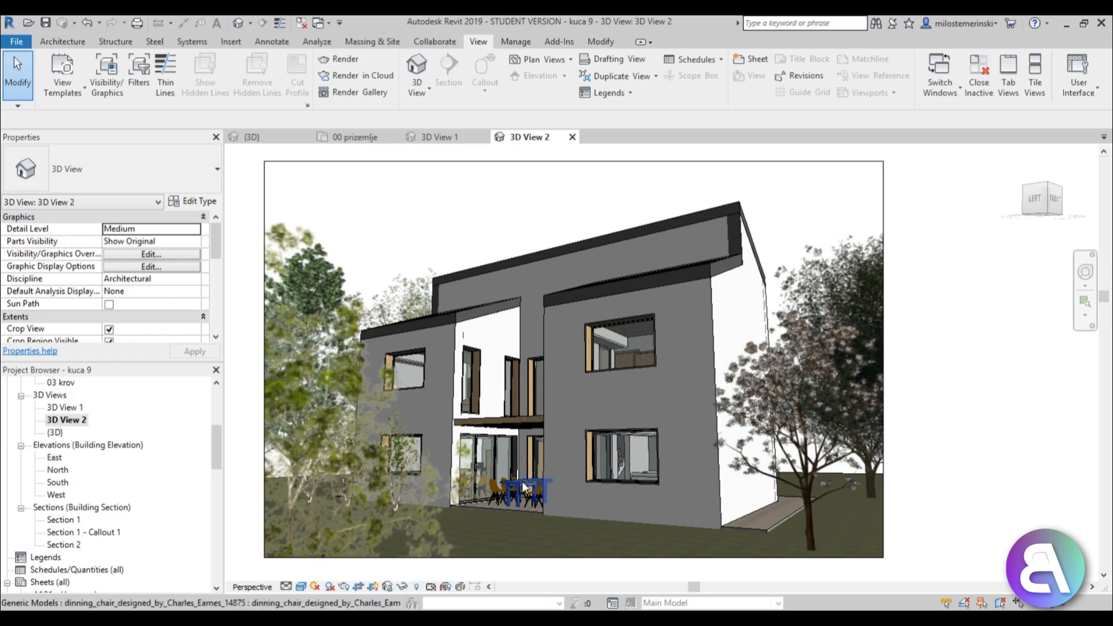
{"action": "left_click", "coordinate": [452, 237]}
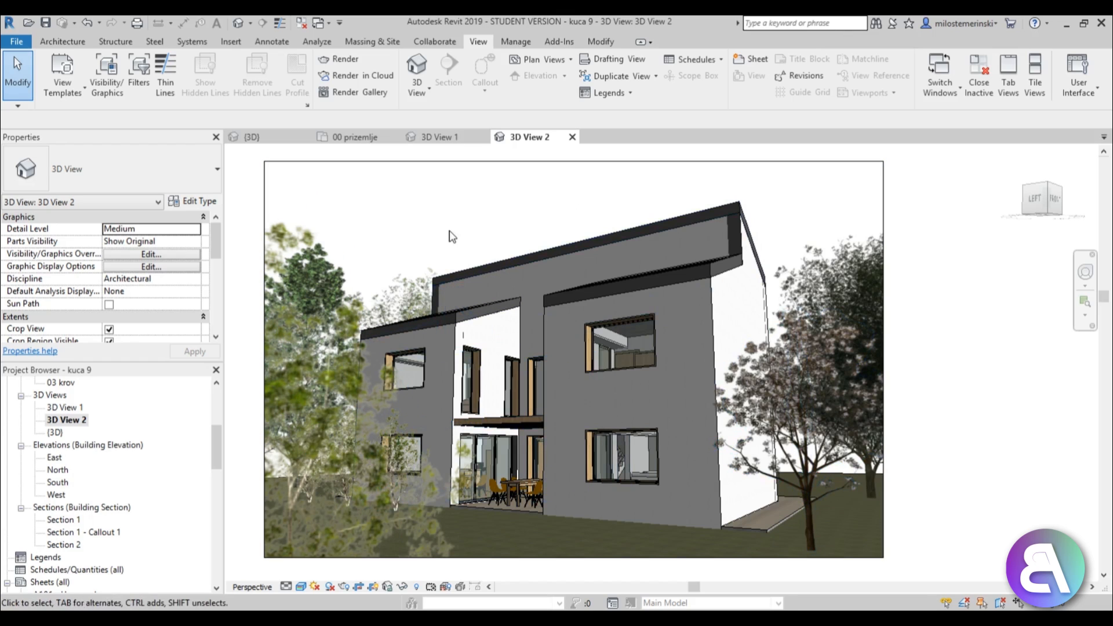
{"action": "mouse_move", "coordinate": [418, 259]}
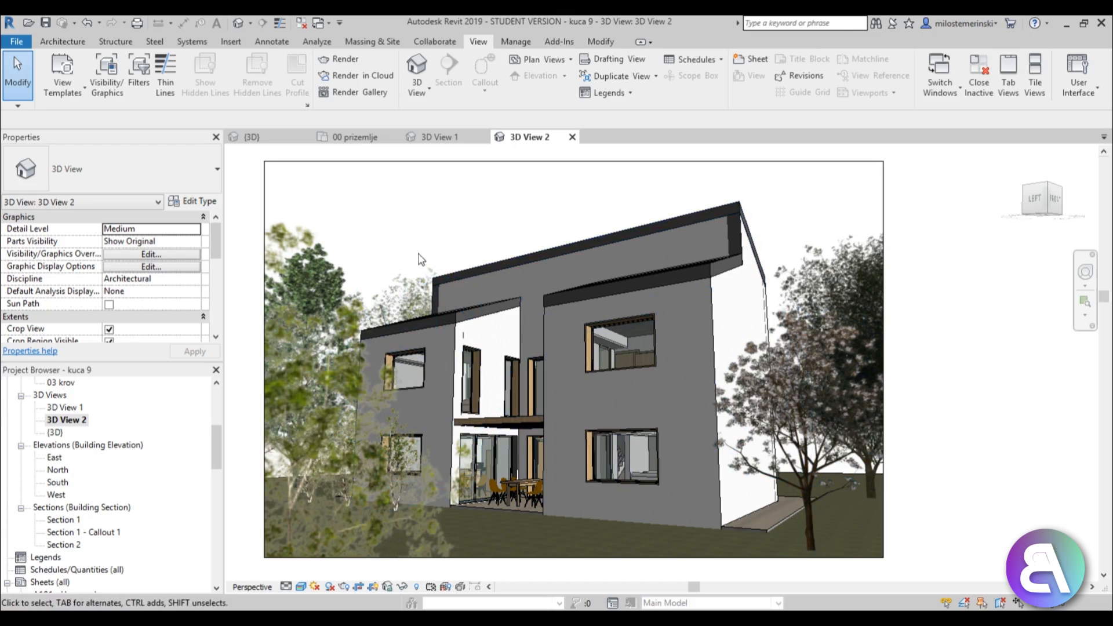
{"action": "scroll", "scroll_direction": "up", "scroll_amount": 3}
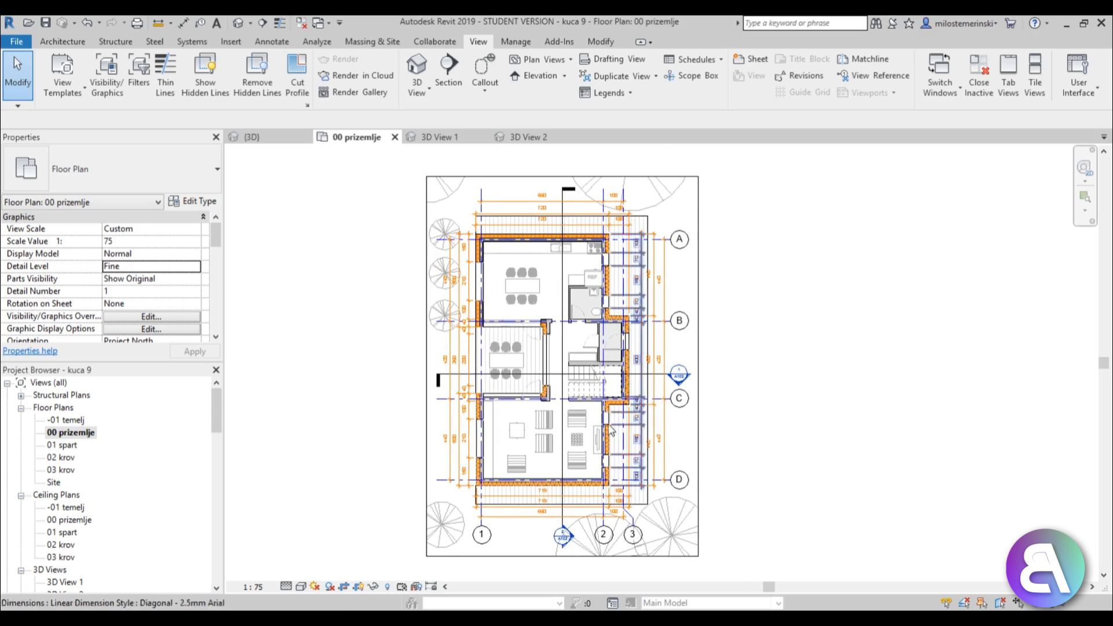
{"action": "scroll", "scroll_direction": "up", "scroll_amount": 3}
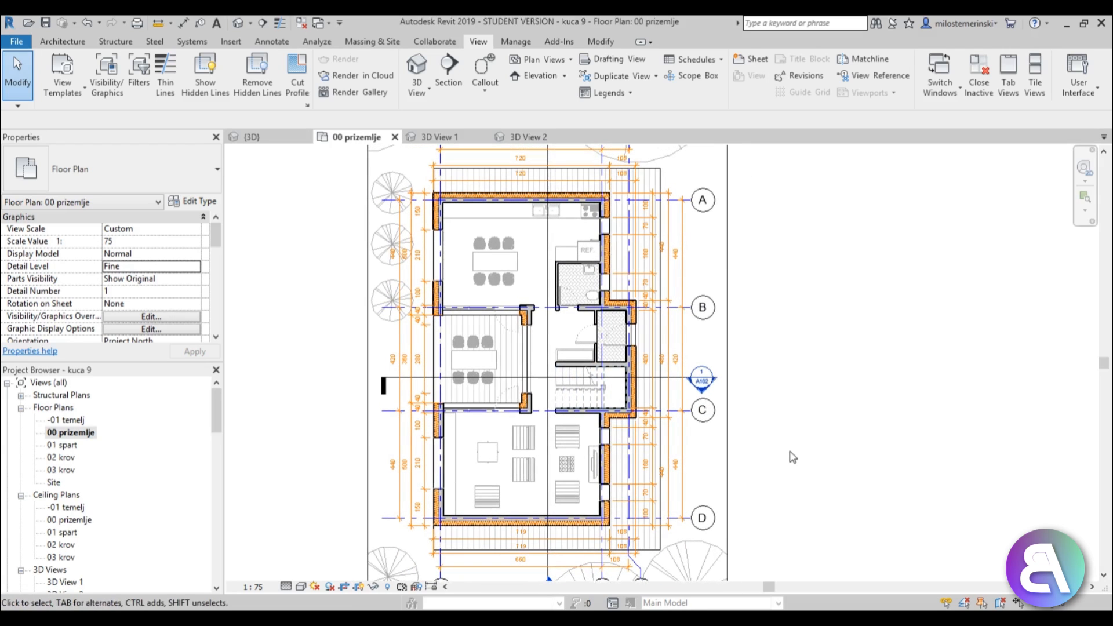
{"action": "mouse_move", "coordinate": [716, 451]}
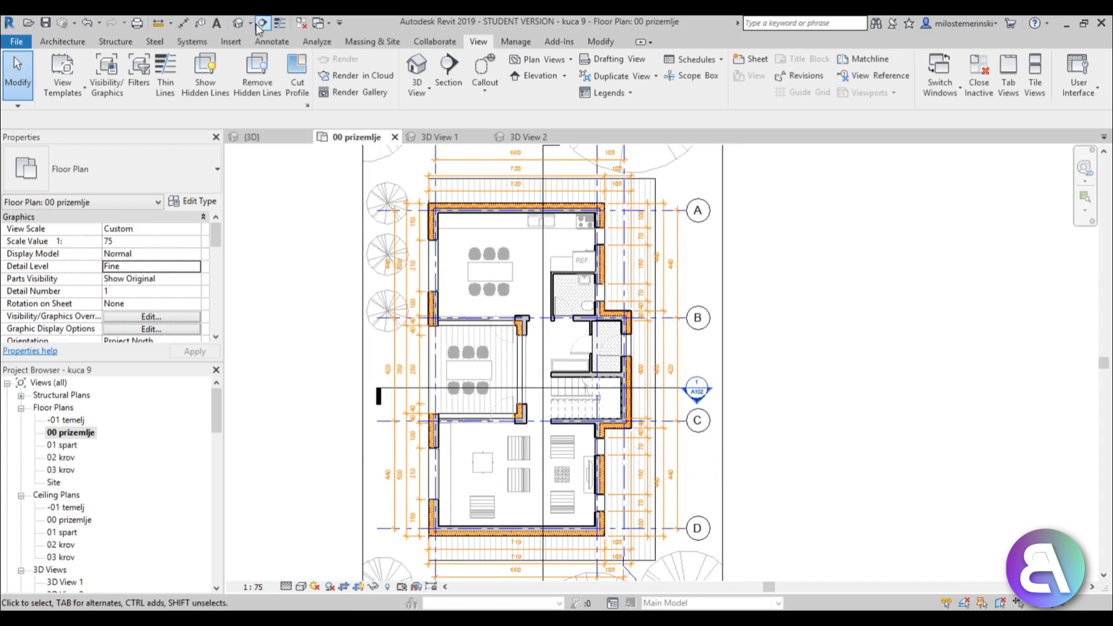
Place a camera with its eye in the living room, aimed toward the dining area
{"action": "left_click", "coordinate": [263, 23]}
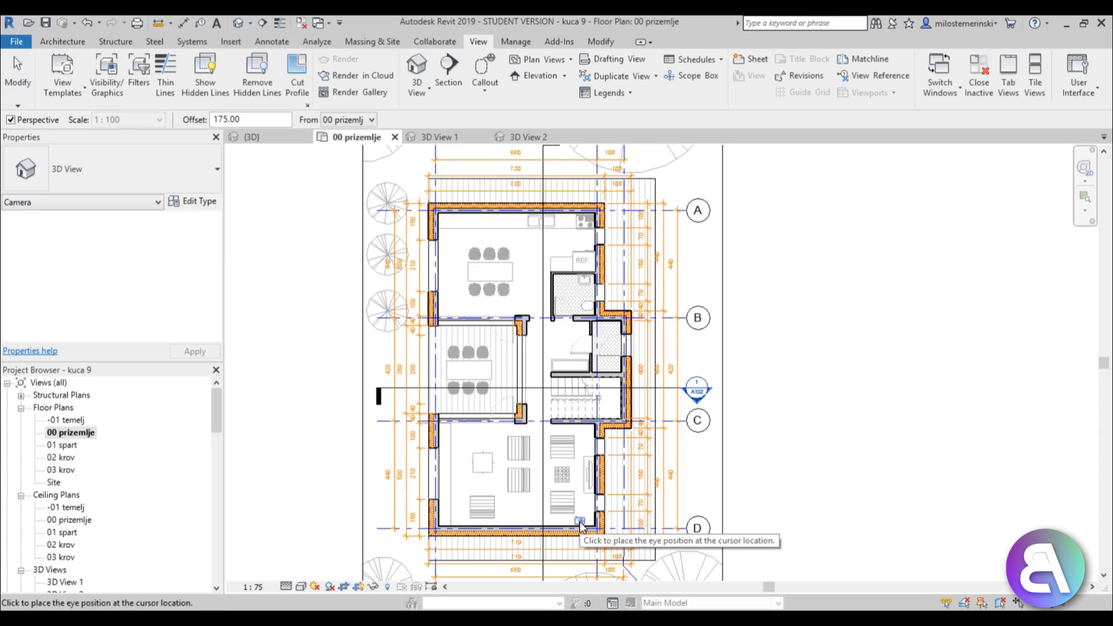
{"action": "left_click", "coordinate": [580, 522]}
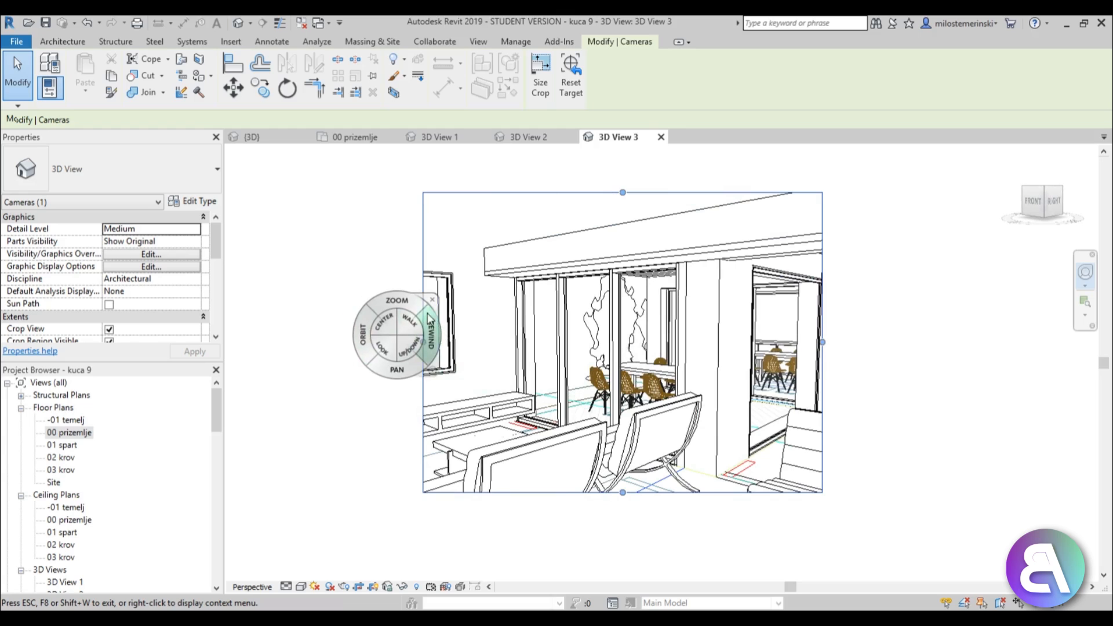
{"action": "left_click", "coordinate": [432, 301]}
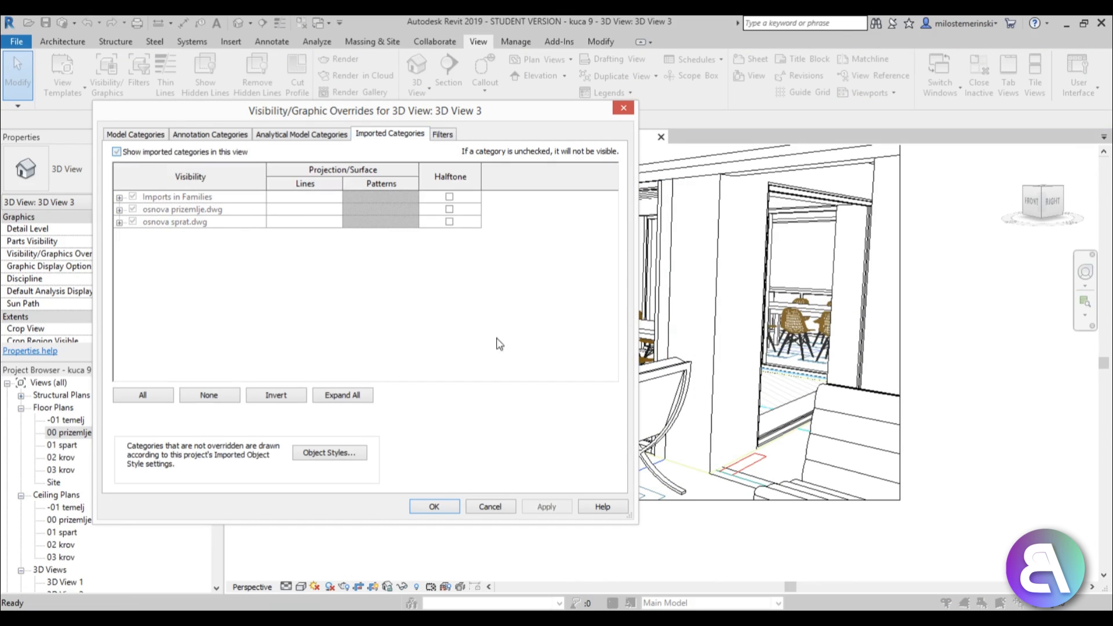
Confirm the Visibility/Graphic Overrides for 3D View 3 and frame the wider living-room scene
{"action": "left_click", "coordinate": [434, 505]}
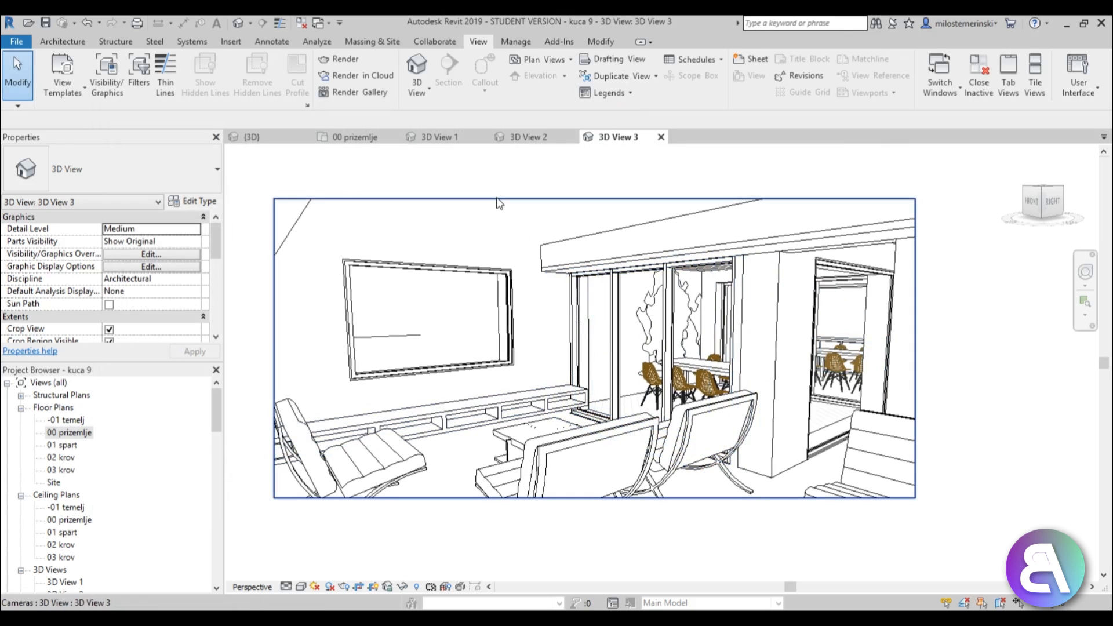
{"action": "left_click", "coordinate": [664, 354]}
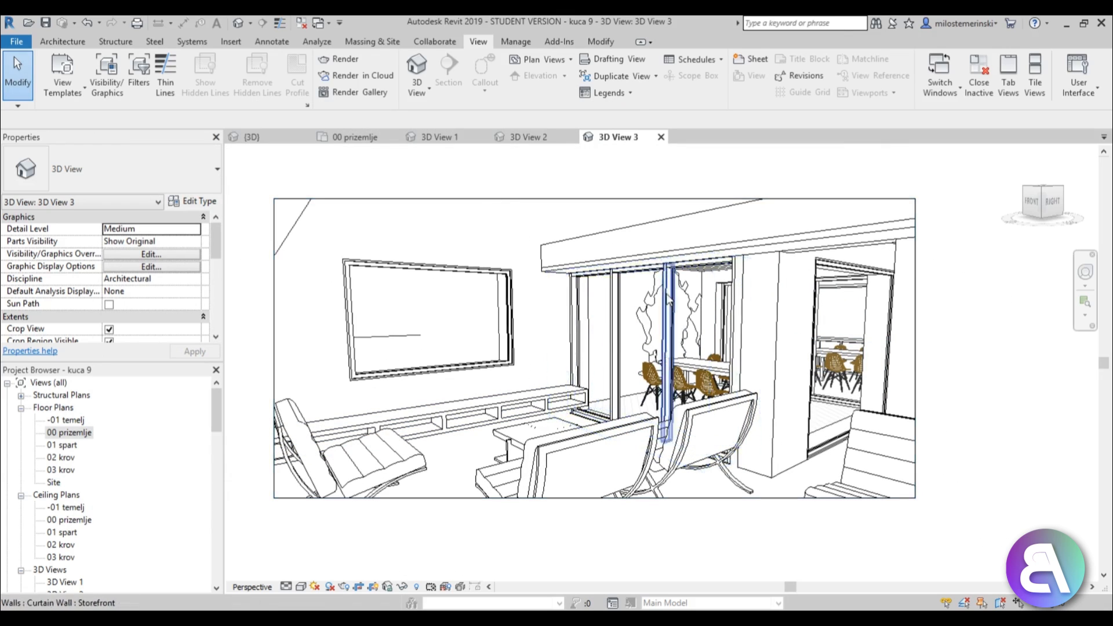
{"action": "left_click", "coordinate": [471, 210]}
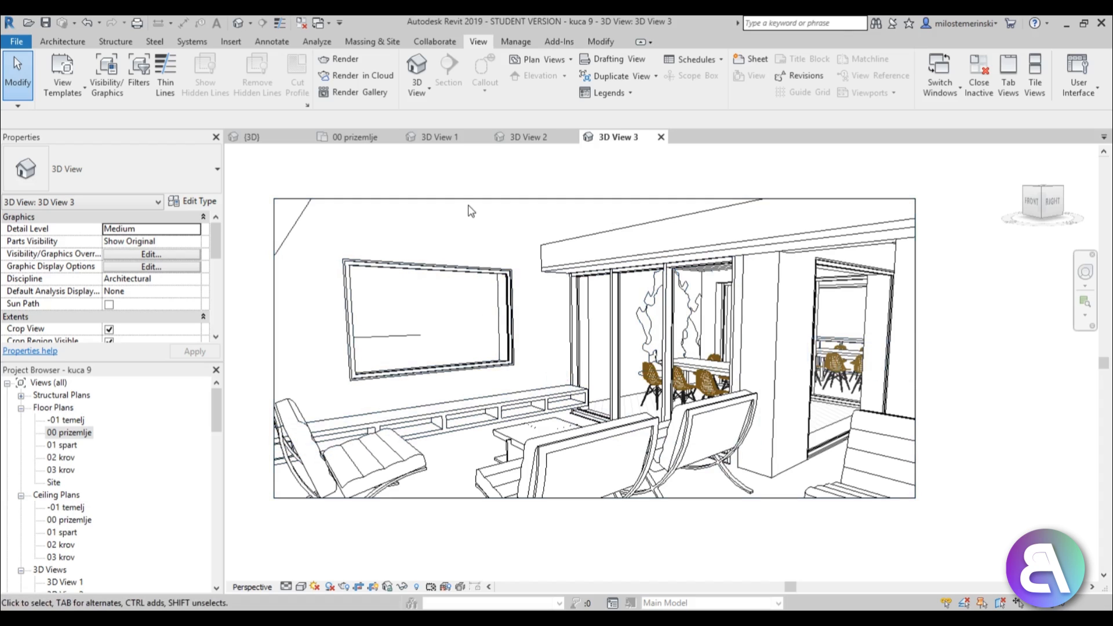
{"action": "mouse_move", "coordinate": [477, 41]}
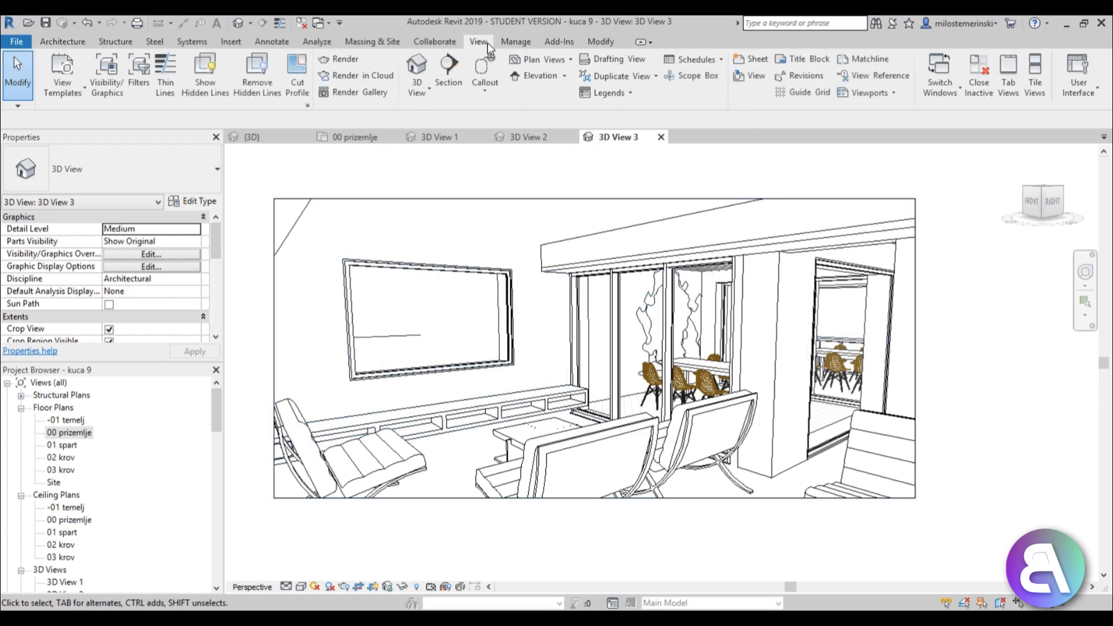
{"action": "mouse_move", "coordinate": [355, 76]}
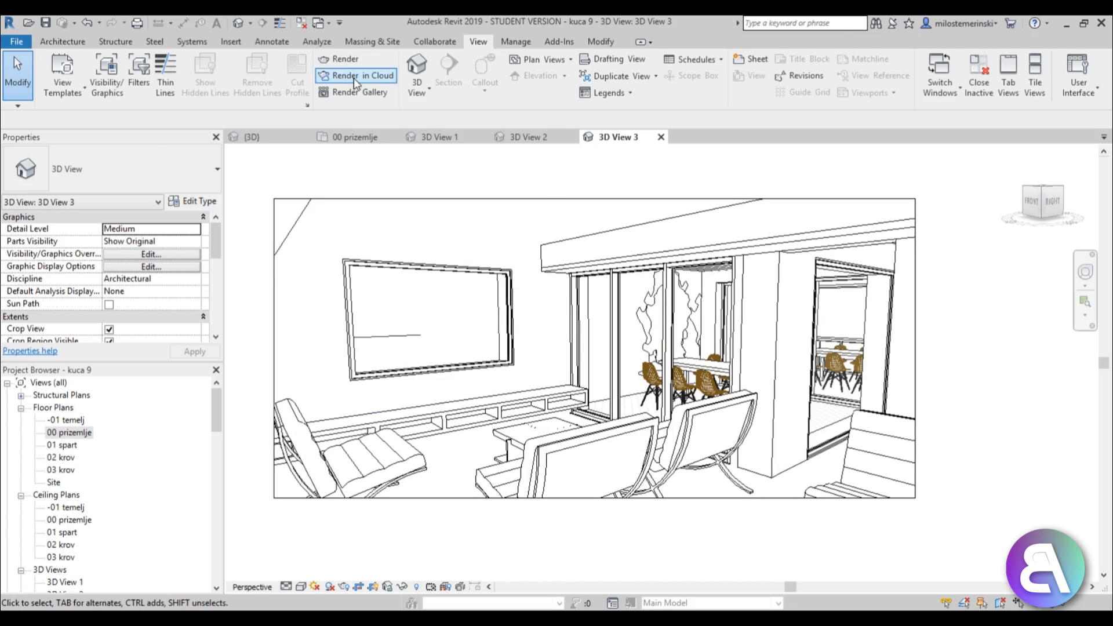
Render 3D View 3 in the cloud with Illuminance output at Medium image size
{"action": "left_click", "coordinate": [361, 76]}
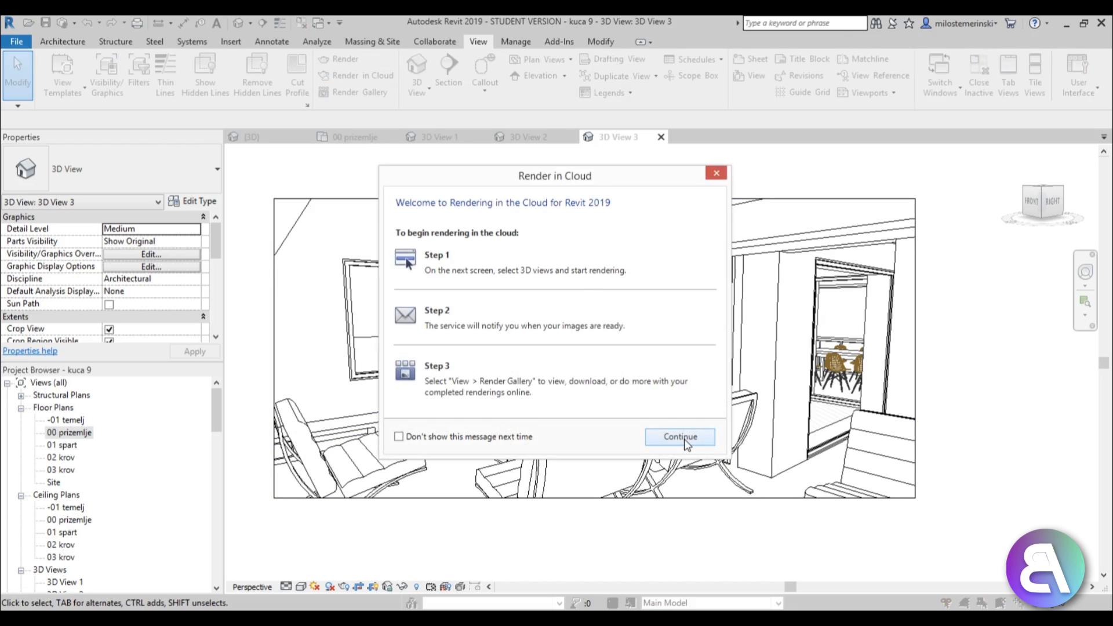
{"action": "left_click", "coordinate": [679, 437]}
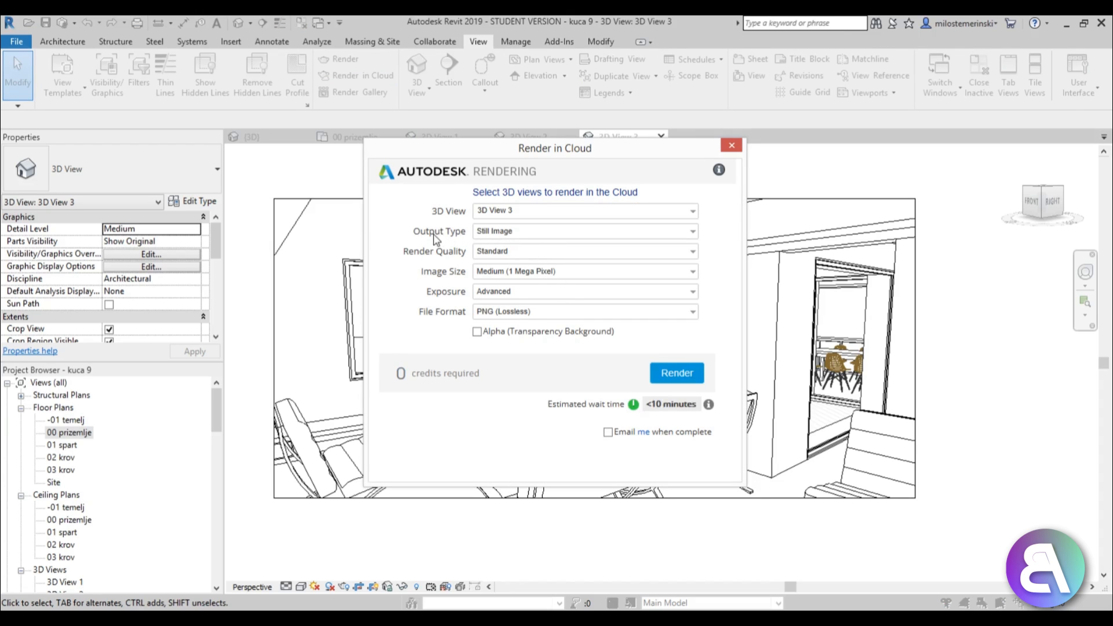
{"action": "left_click", "coordinate": [581, 231]}
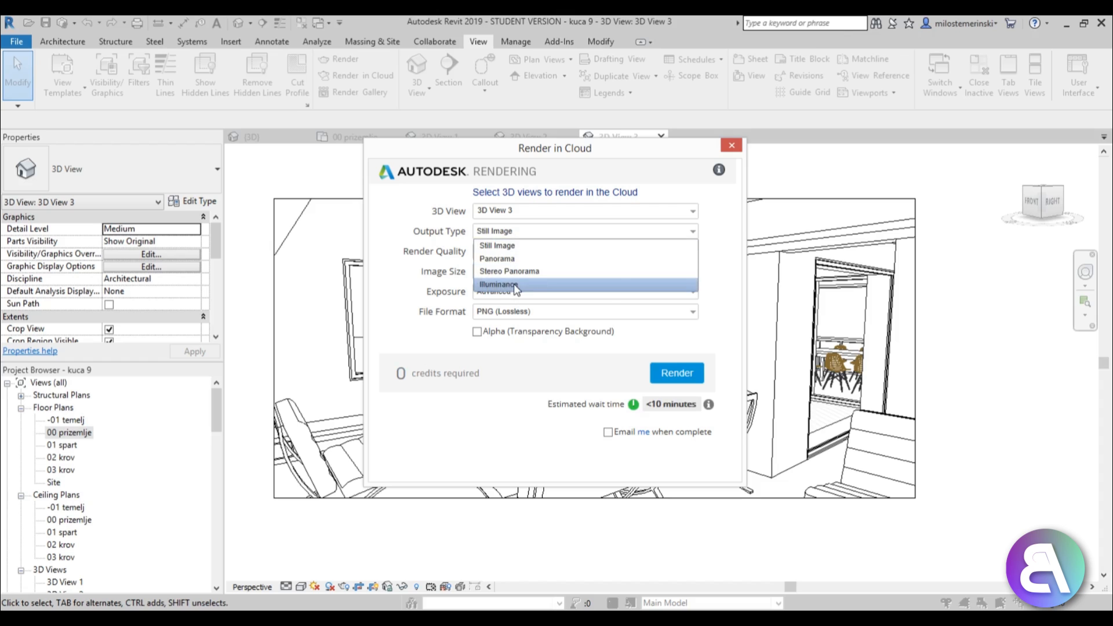
{"action": "left_click", "coordinate": [499, 284]}
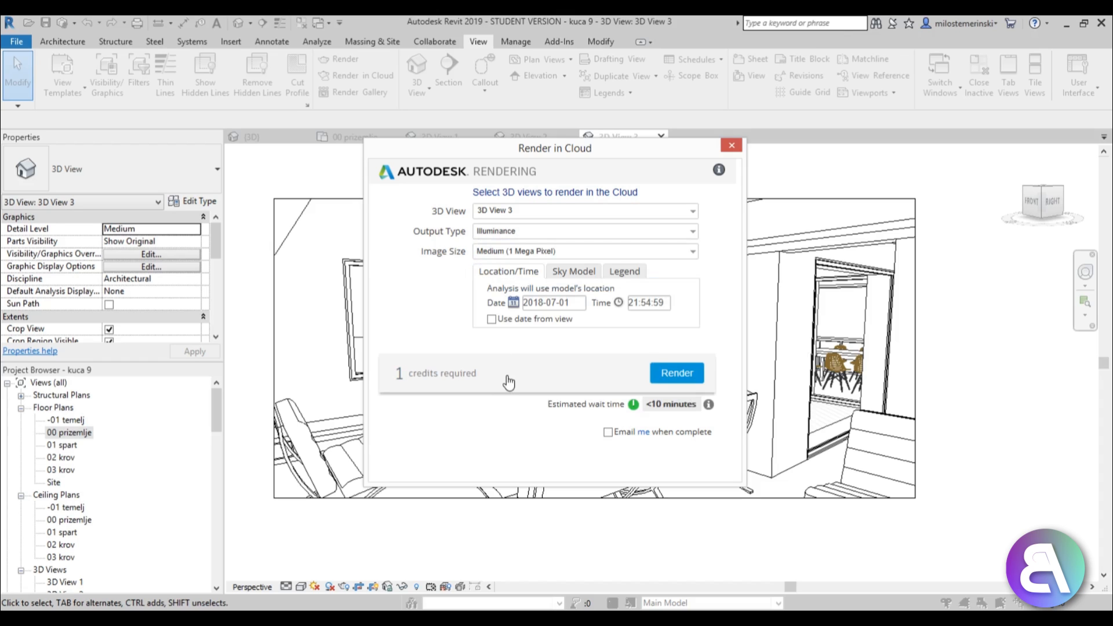
{"action": "left_click", "coordinate": [676, 373]}
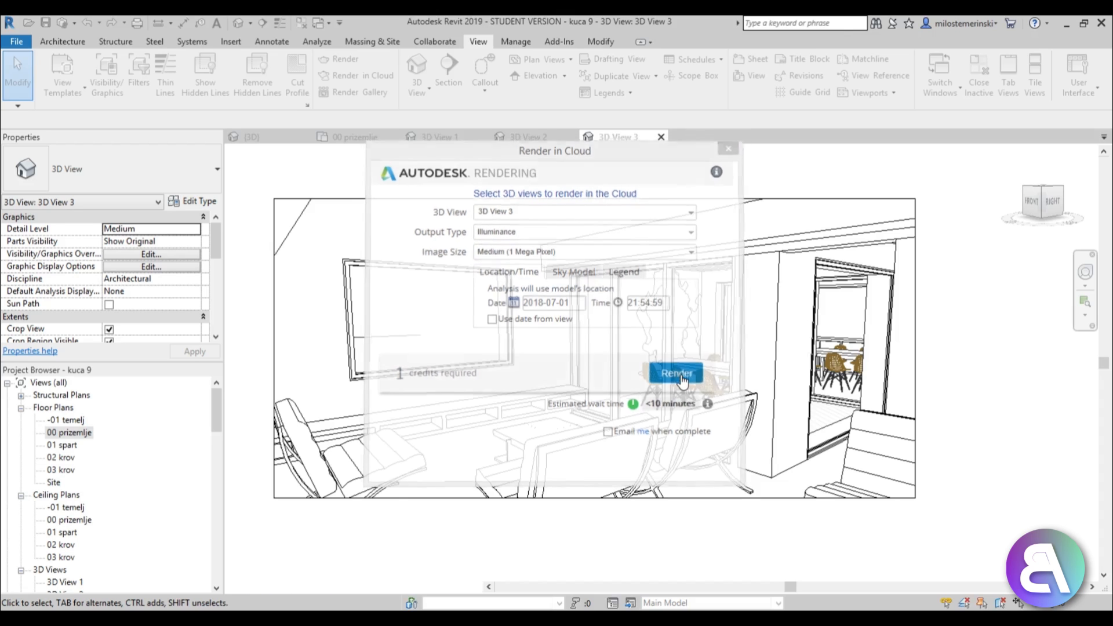
{"action": "left_click", "coordinate": [675, 372]}
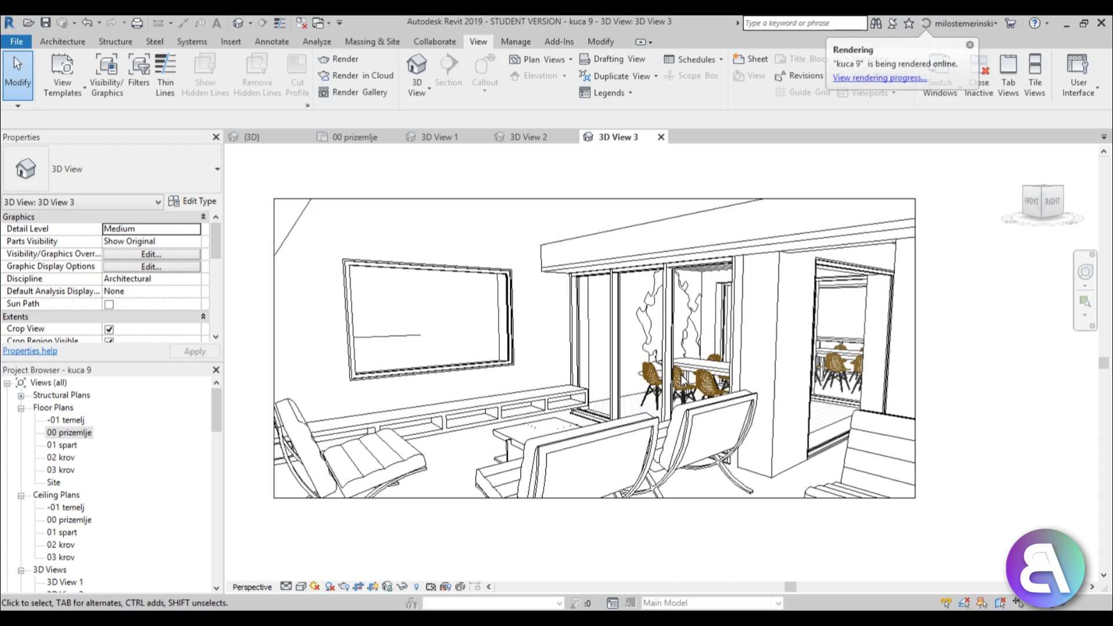
{"action": "mouse_move", "coordinate": [987, 34]}
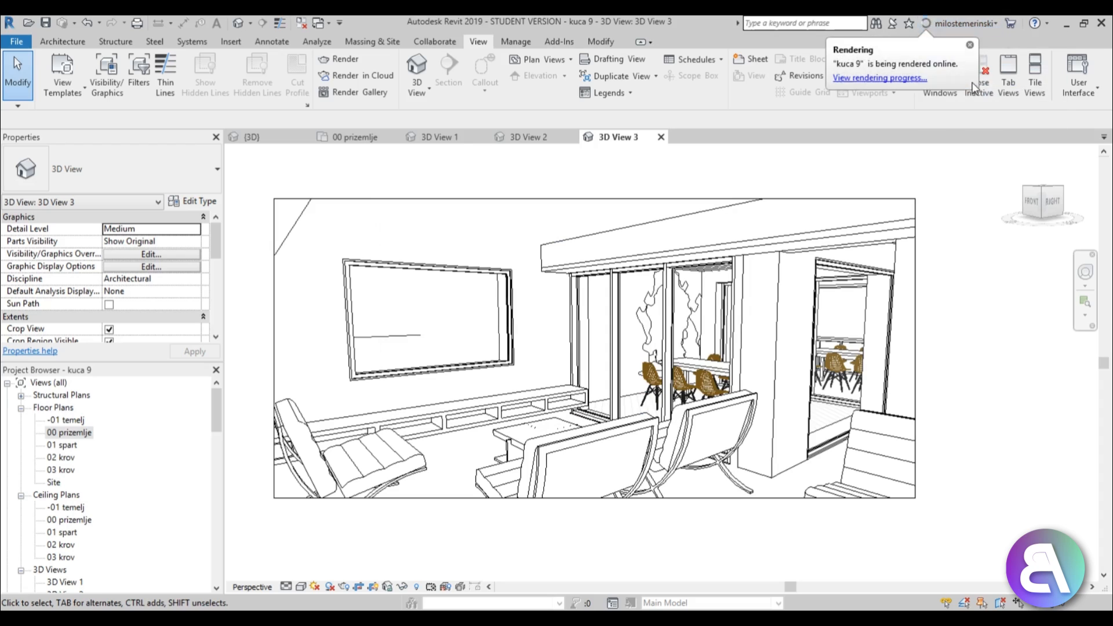
Follow the 'View rendering progress' link to the My Renderings page
{"action": "left_click", "coordinate": [879, 78]}
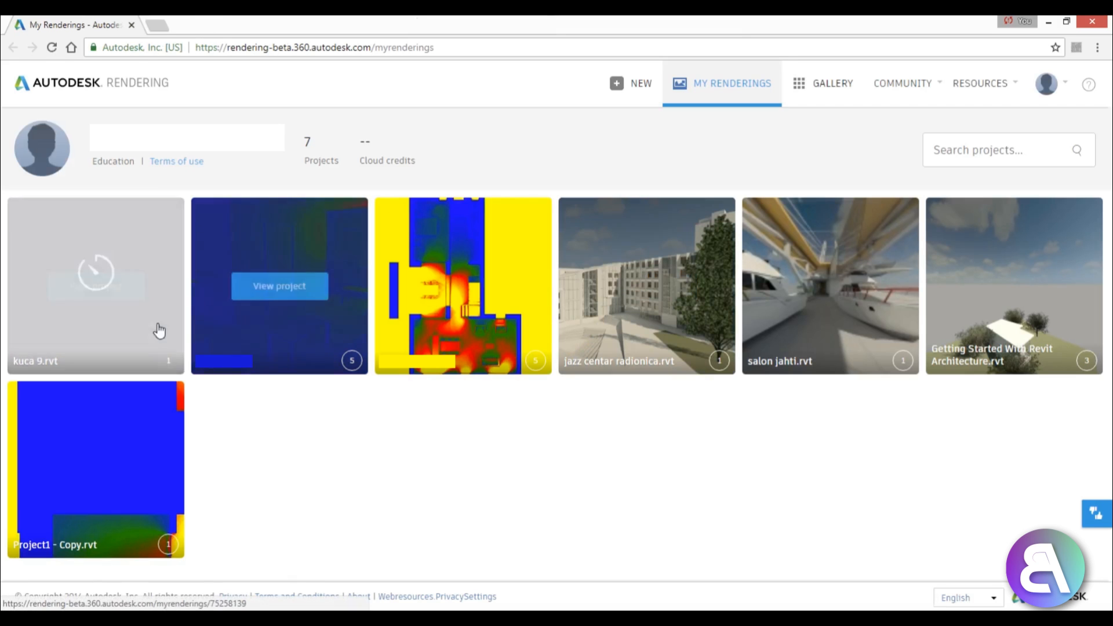
{"action": "mouse_move", "coordinate": [116, 307]}
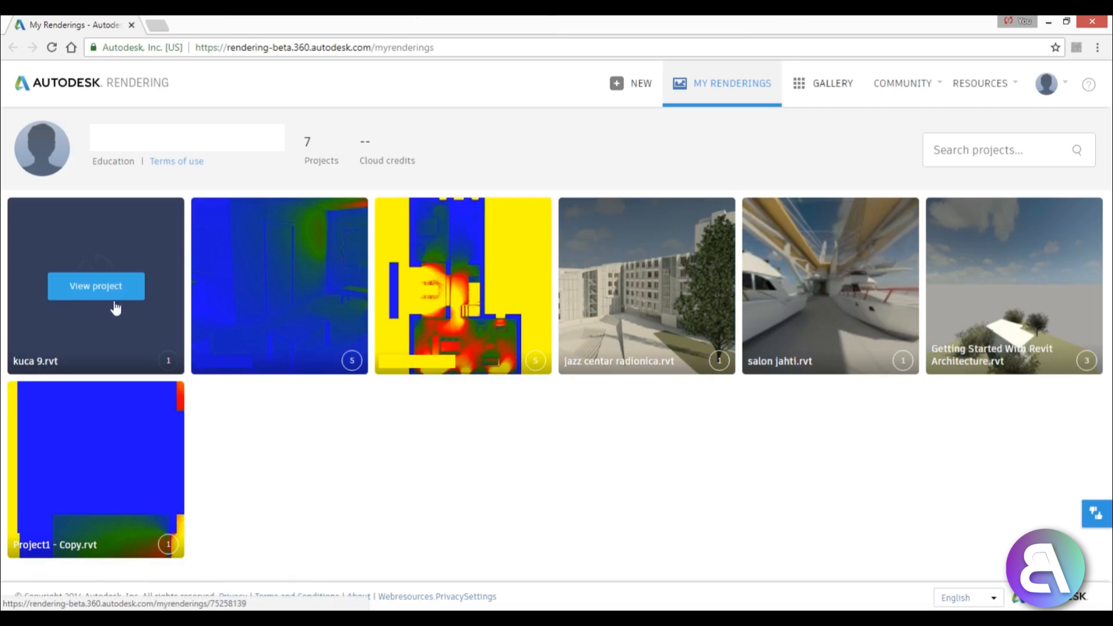
Open the kuca 9.rvt project tile on My Renderings
{"action": "left_click", "coordinate": [95, 285]}
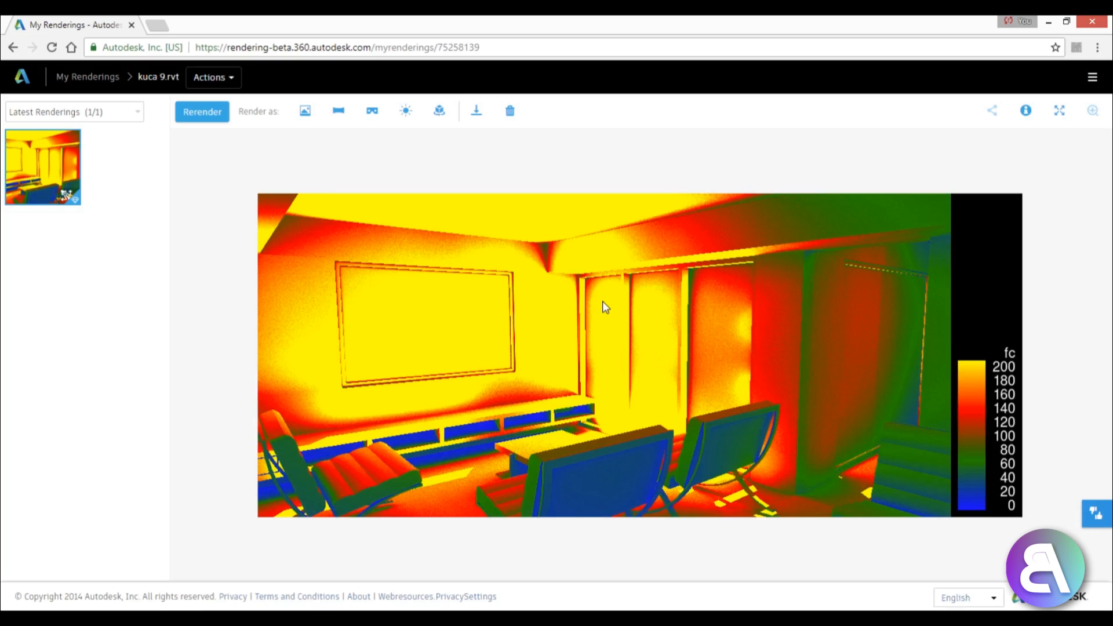
{"action": "mouse_move", "coordinate": [935, 357]}
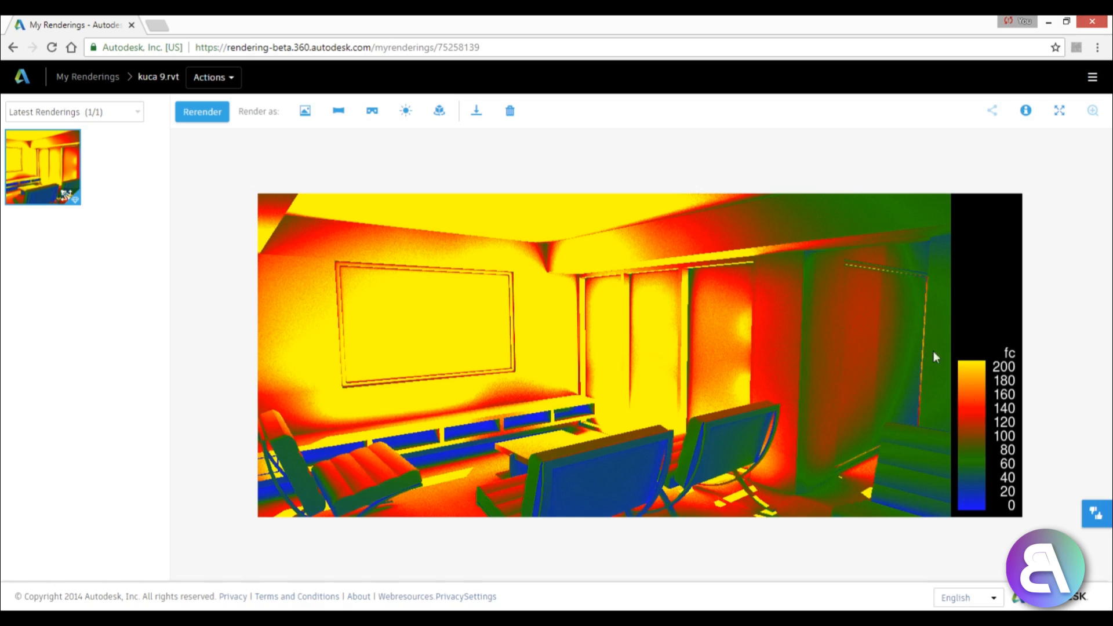
{"action": "mouse_move", "coordinate": [993, 404]}
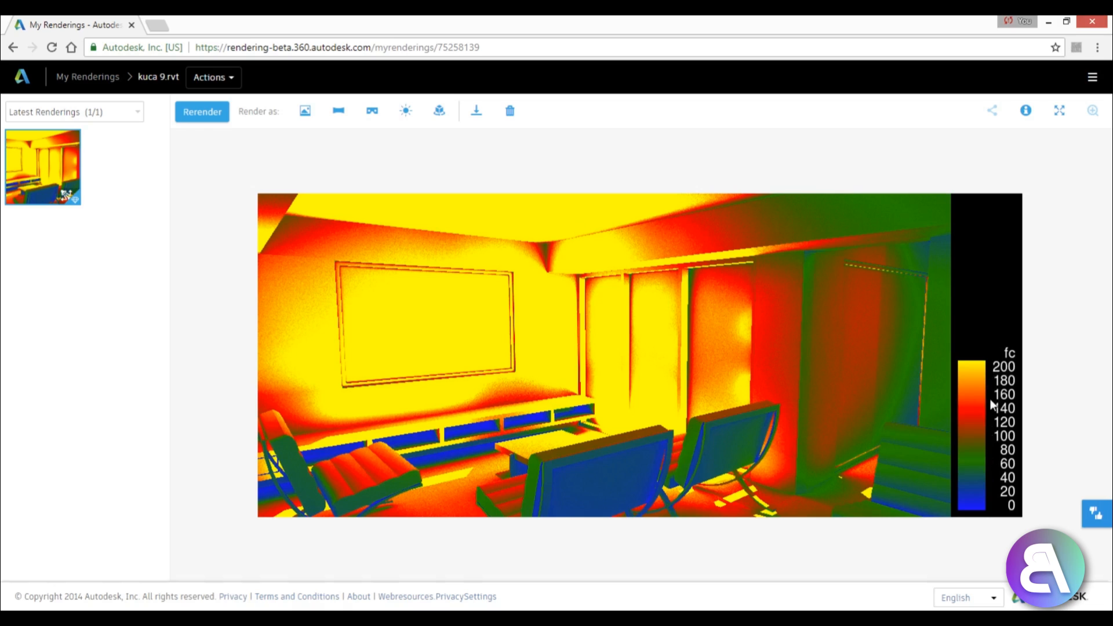
{"action": "mouse_move", "coordinate": [476, 110]}
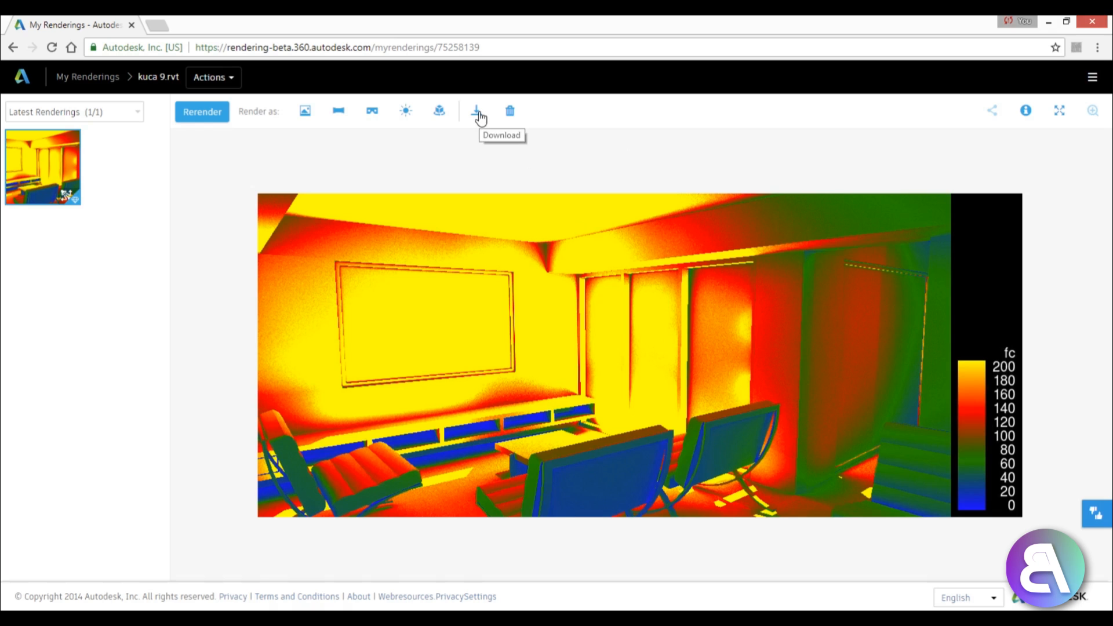
Download the illuminance render PNG and open it in Windows Photo Viewer
{"action": "left_click", "coordinate": [475, 111]}
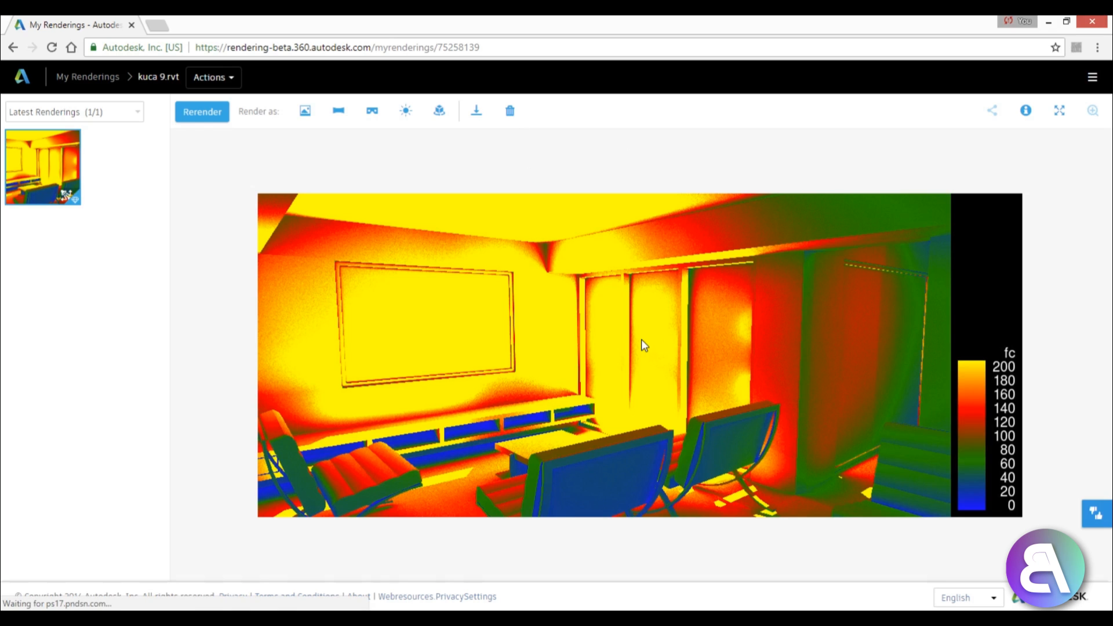
{"action": "left_click", "coordinate": [474, 111]}
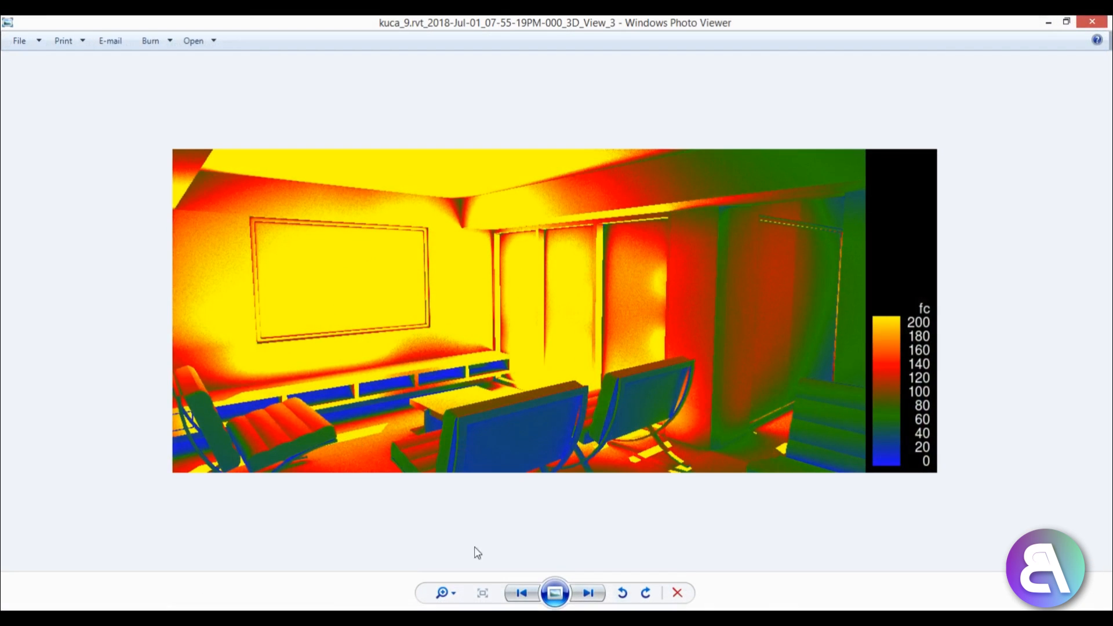
{"action": "left_click", "coordinate": [481, 592]}
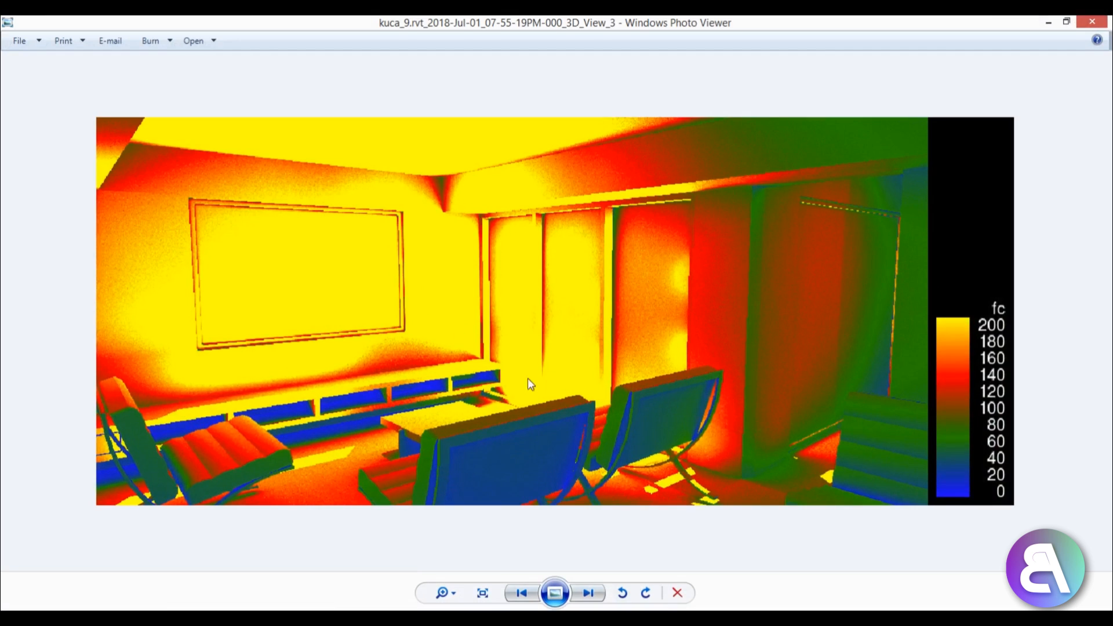
{"action": "mouse_move", "coordinate": [570, 375]}
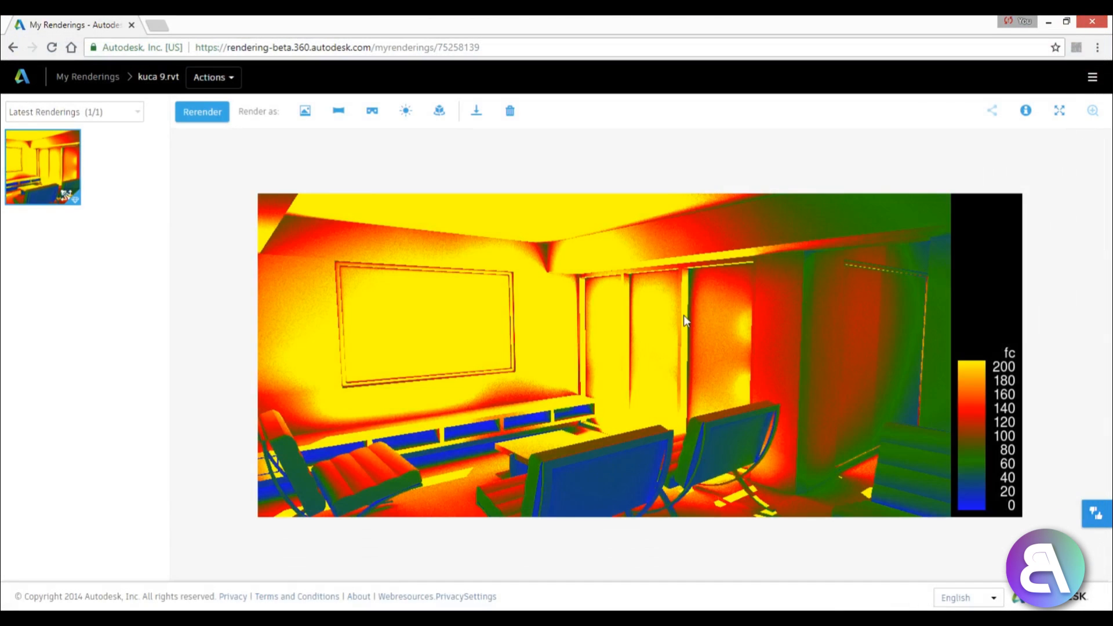
{"action": "mouse_move", "coordinate": [681, 325]}
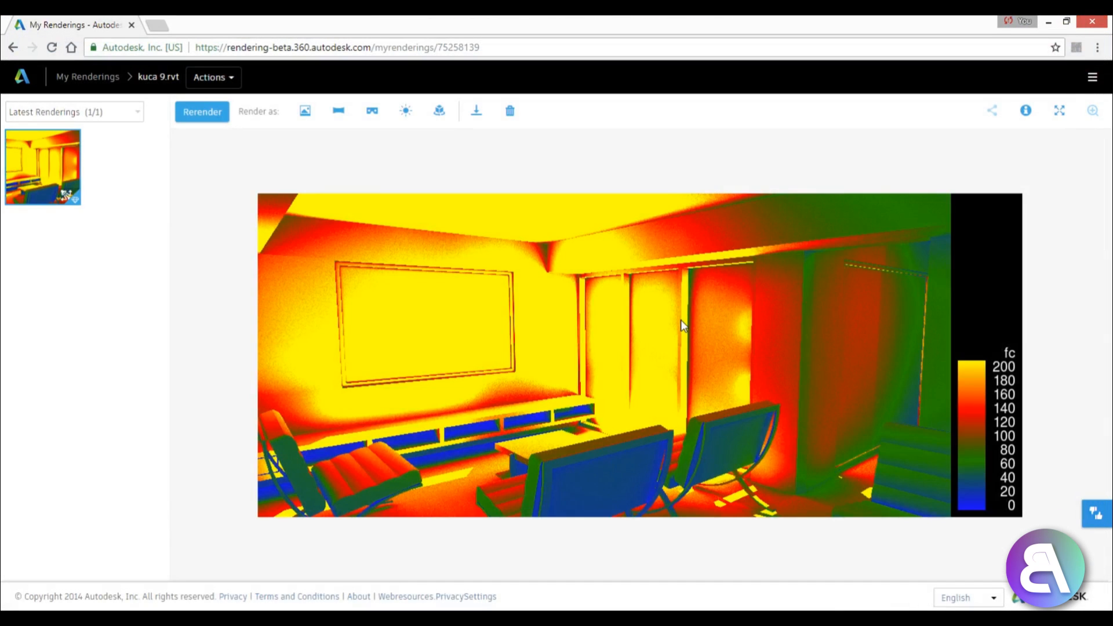